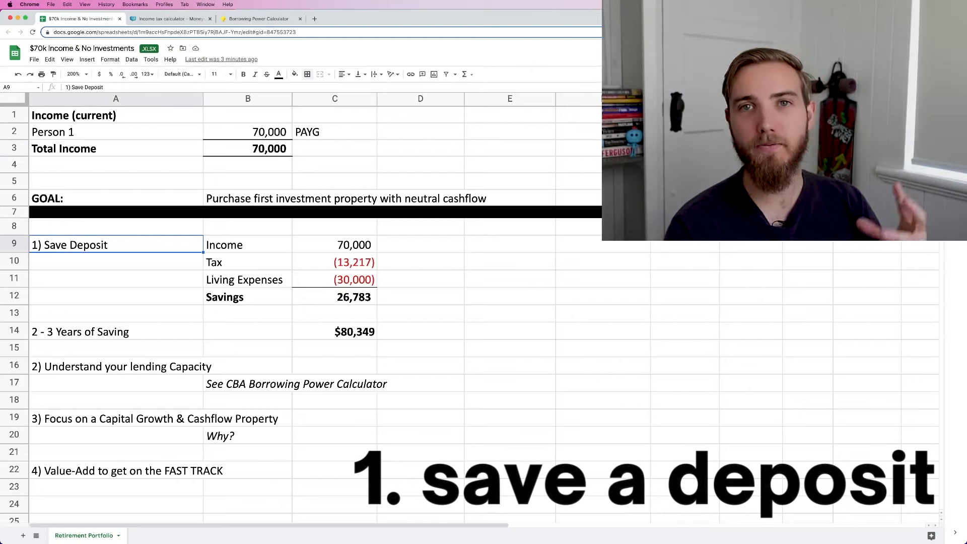
Select the Tax cell B10 and switch to the Moneysmart income tax calculator
left_click(335, 261)
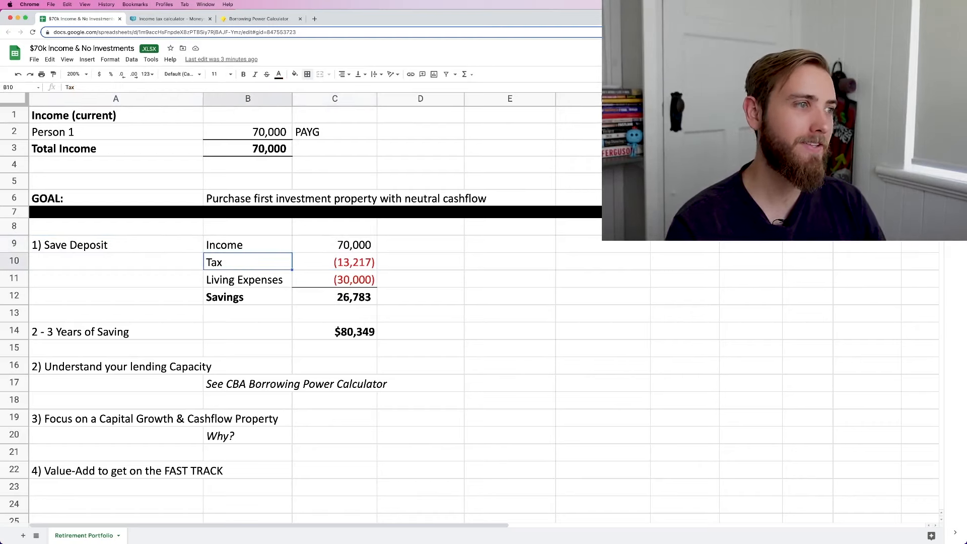
left_click(172, 18)
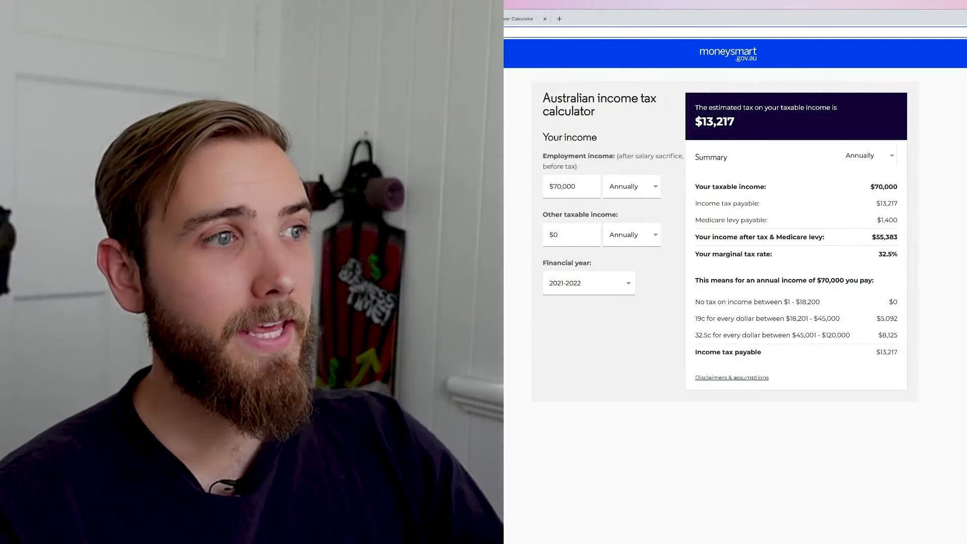
Check the calculator's $70,000 income and $0 other income, then return to the spreadsheet
triple_click(571, 186)
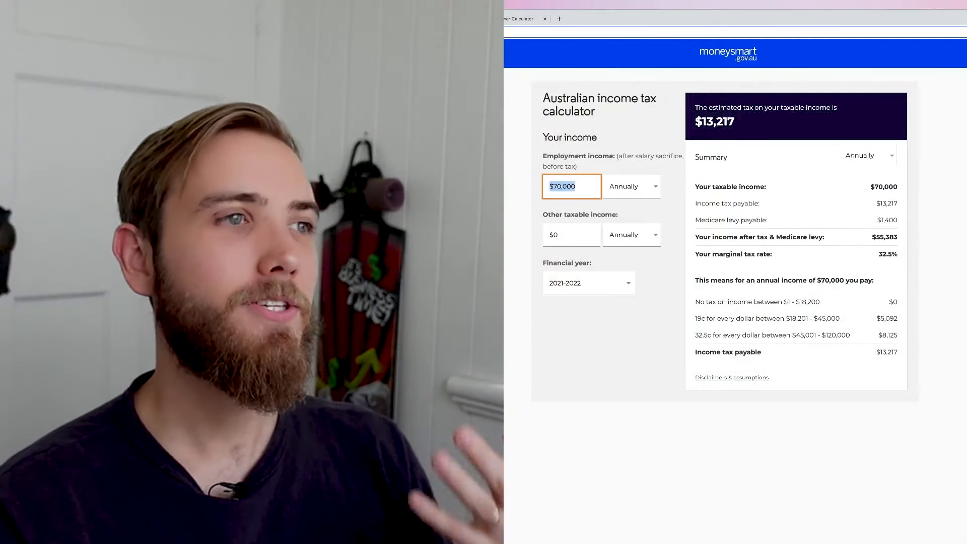
left_click(572, 234)
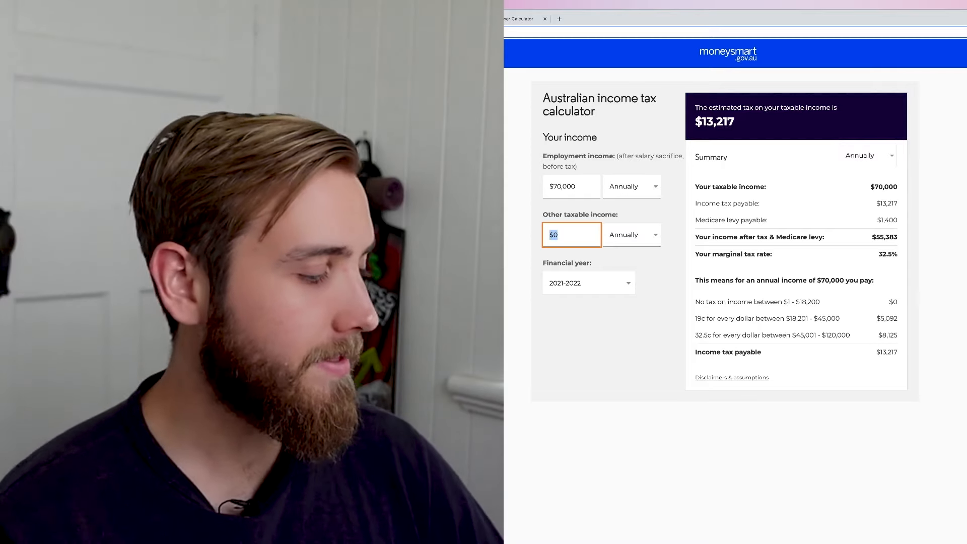
left_click(79, 19)
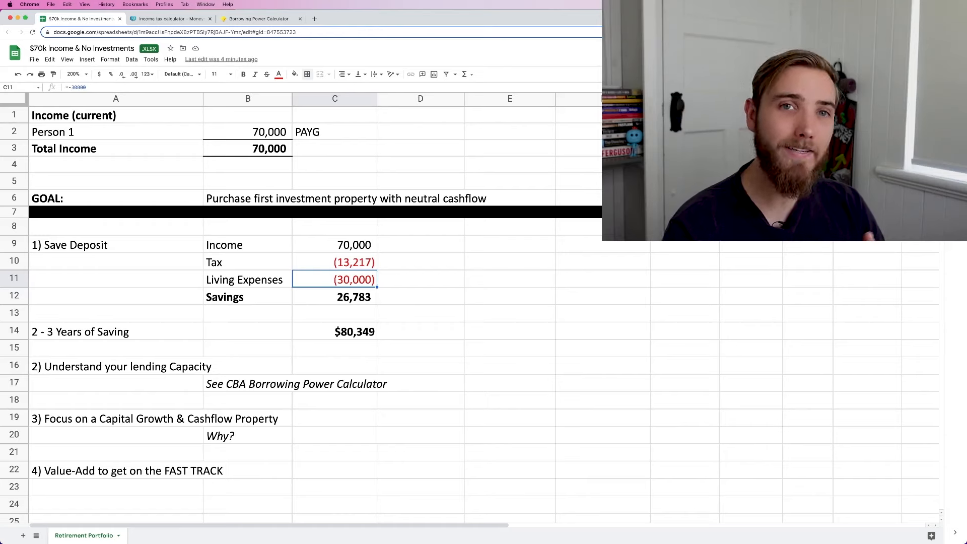
type("=10000/52")
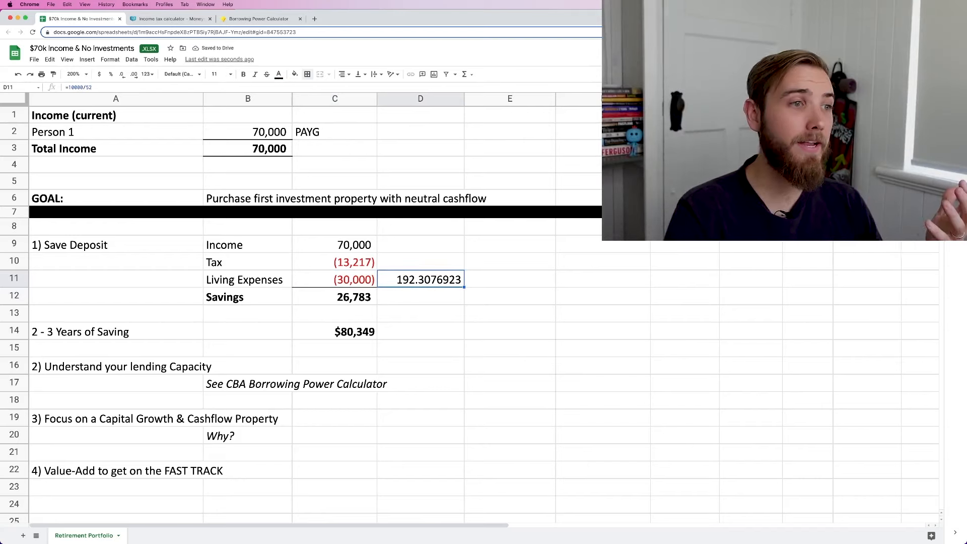
key("Delete")
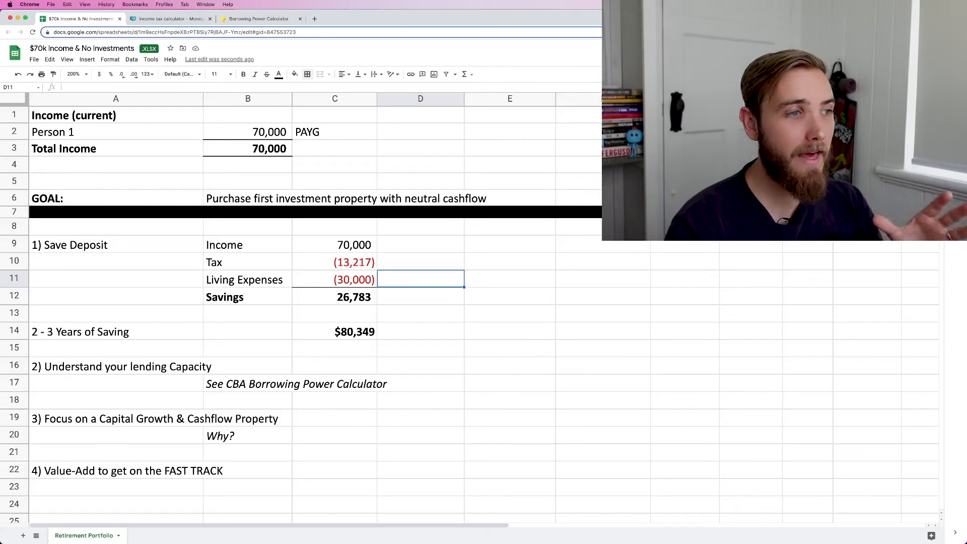
left_click(334, 297)
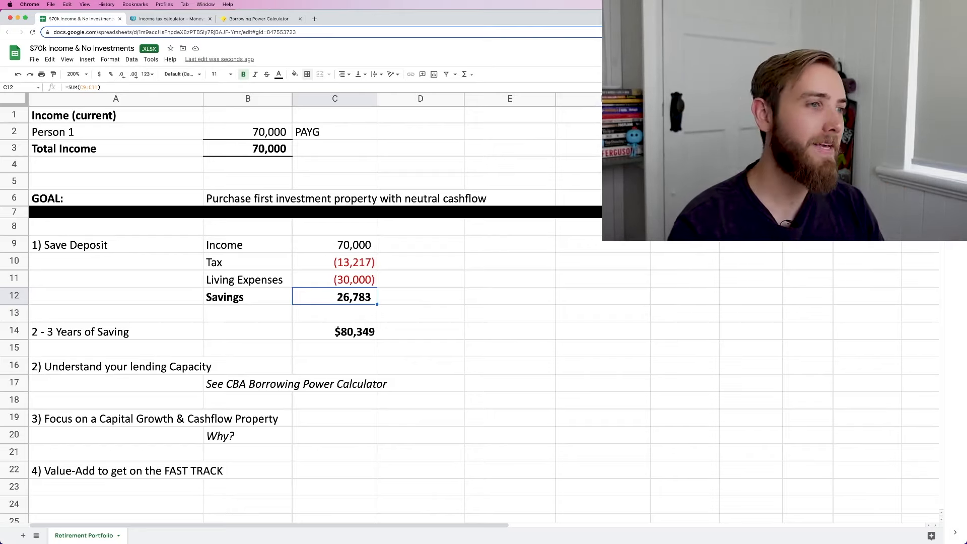
left_click(335, 245)
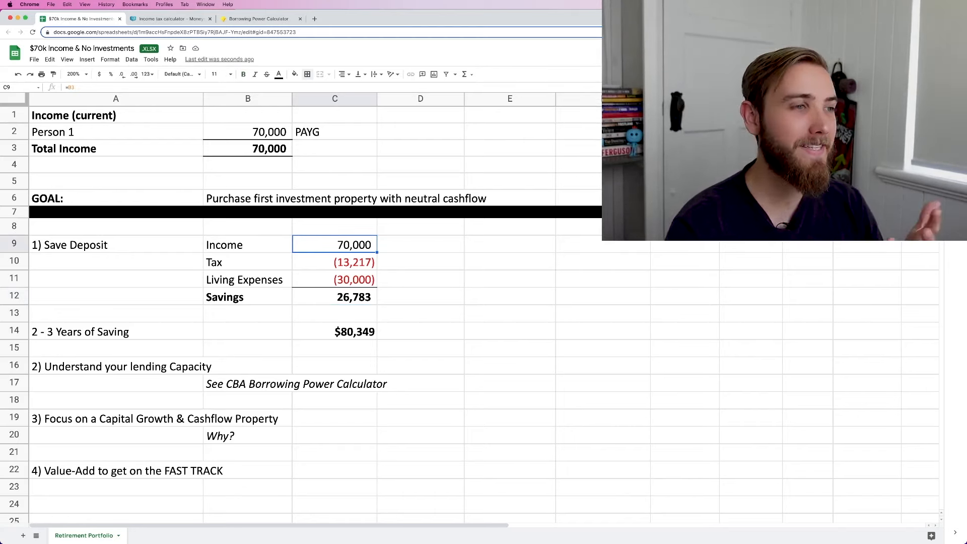
left_click(334, 262)
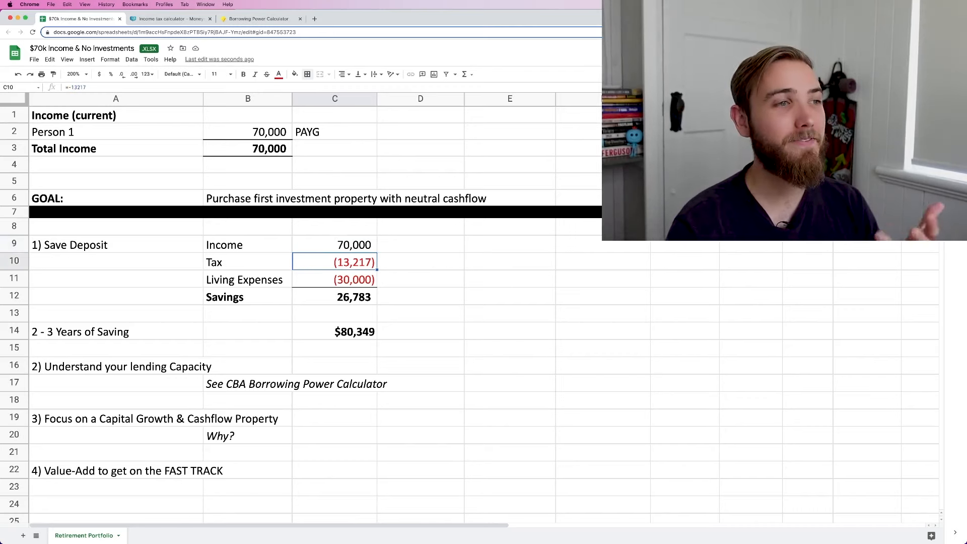
left_click(335, 296)
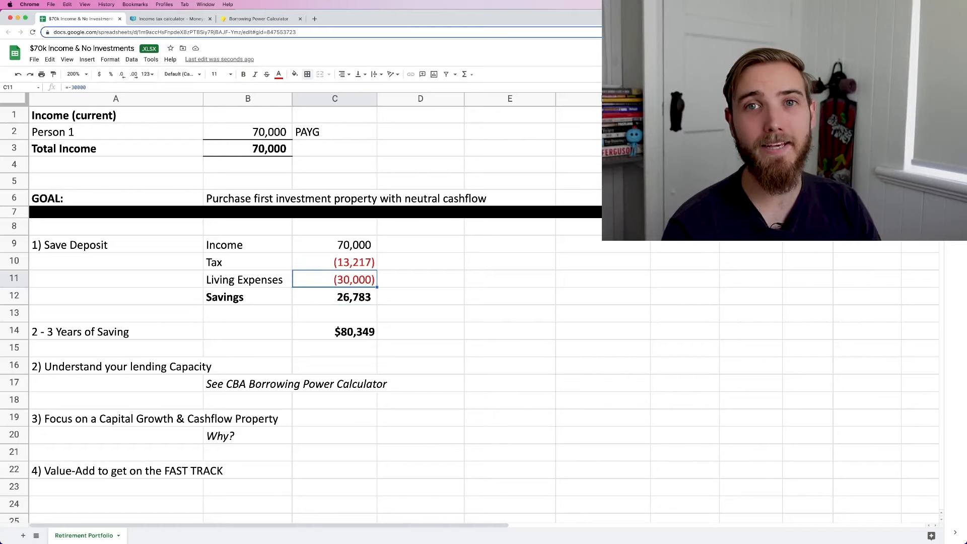
left_click(335, 297)
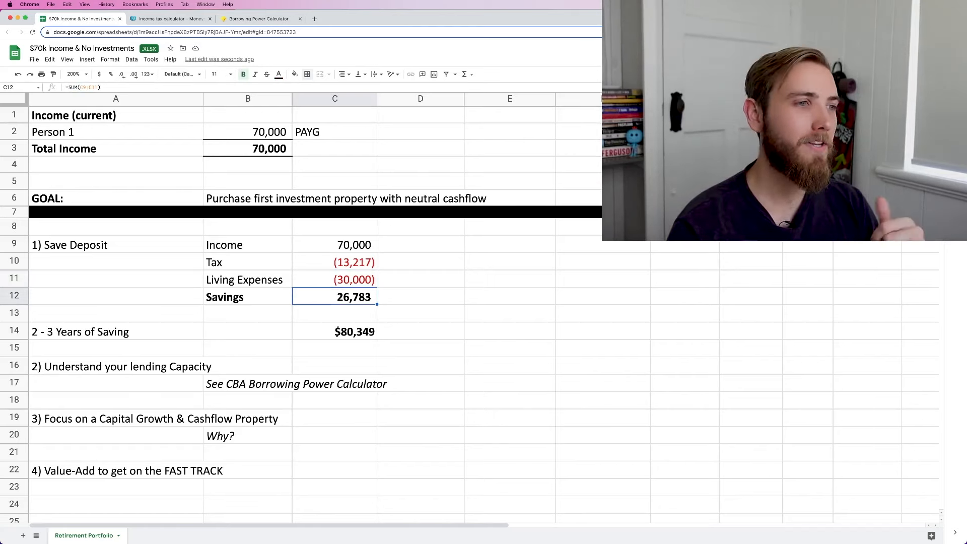
left_click(247, 331)
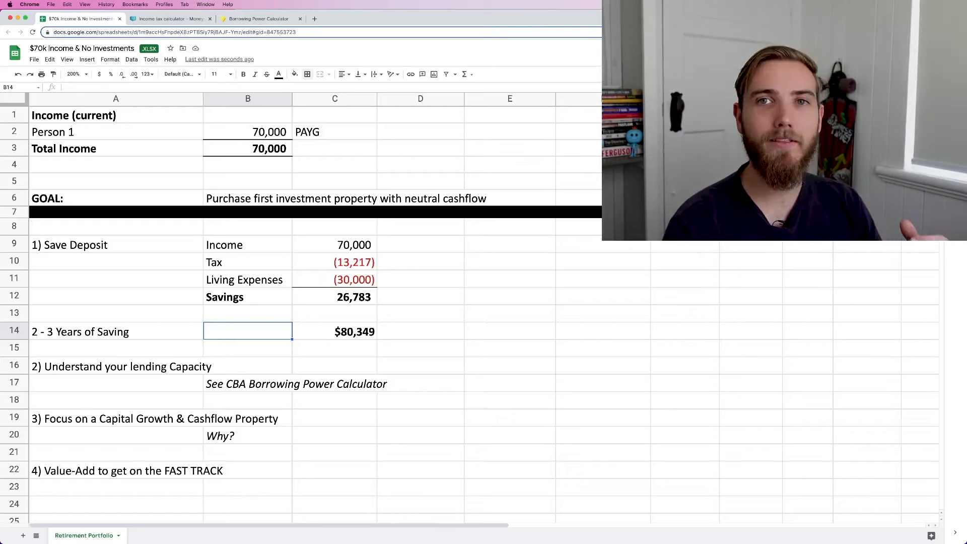
Enter =2*C12 in B14 for a $53,566 two-year savings total, then switch to CBA's calculator
left_click(335, 331)
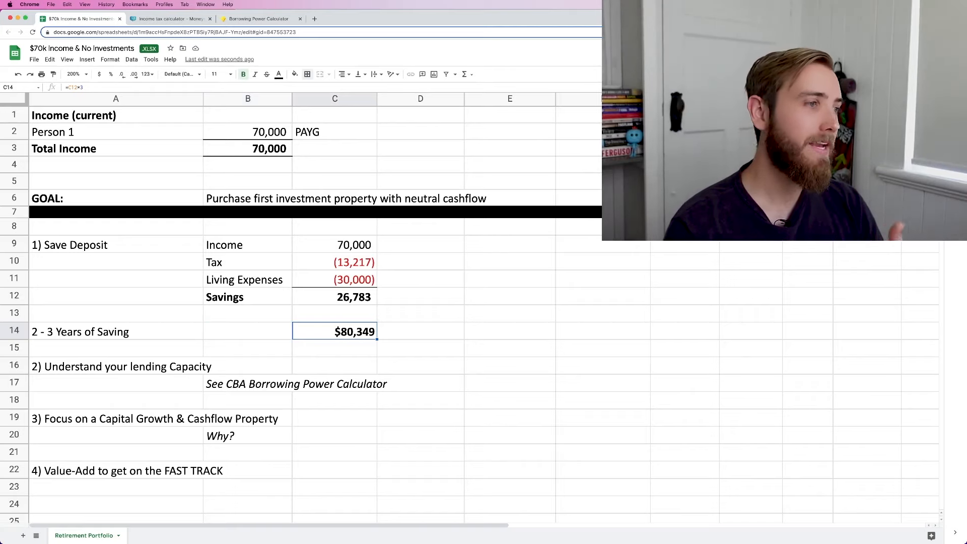
left_click(248, 332)
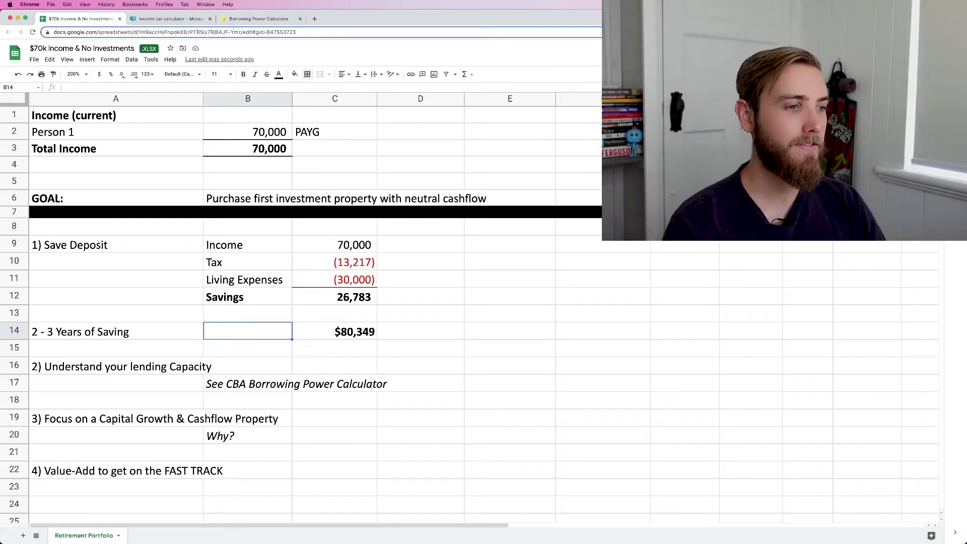
type("=2*C12")
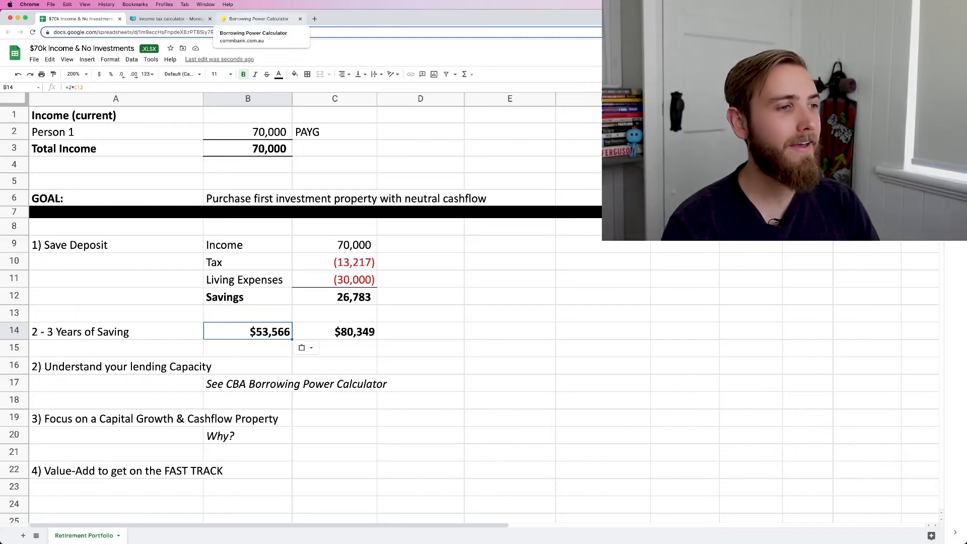
left_click(256, 19)
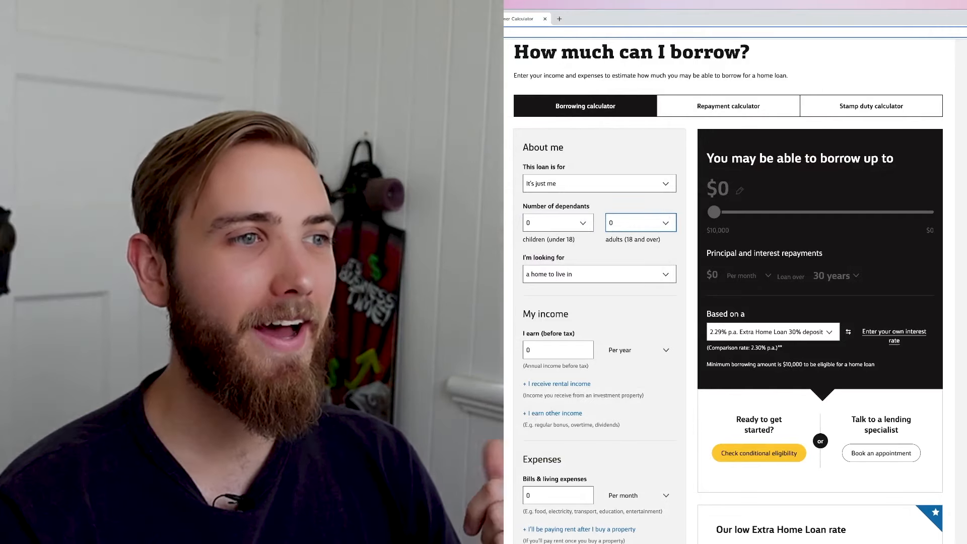
Set the loan purpose to investment property with $70,000 income
left_click(598, 274)
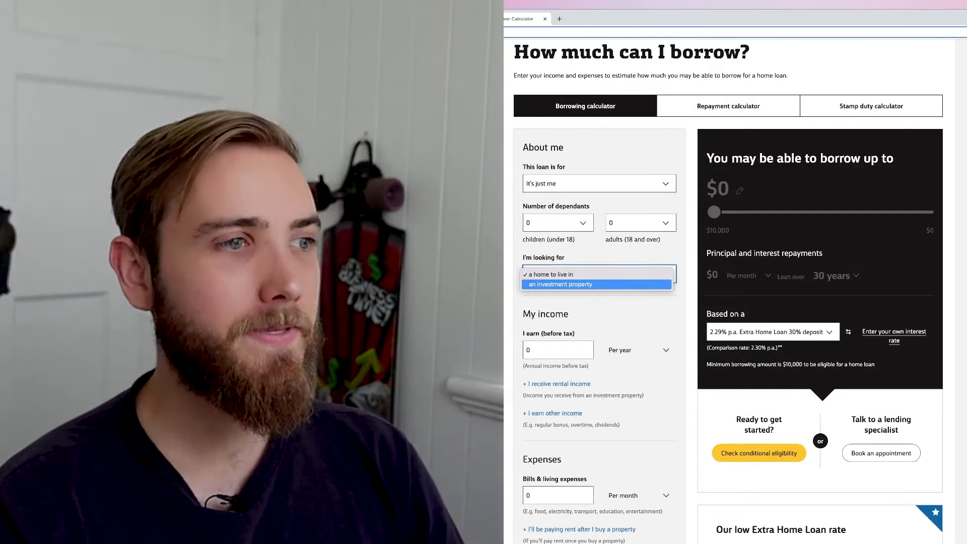
left_click(560, 284)
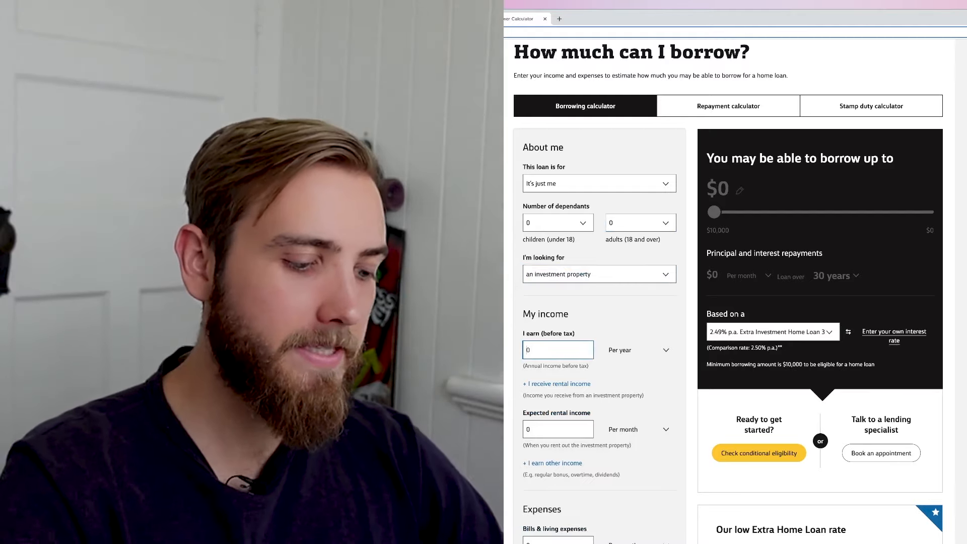
type("70,000")
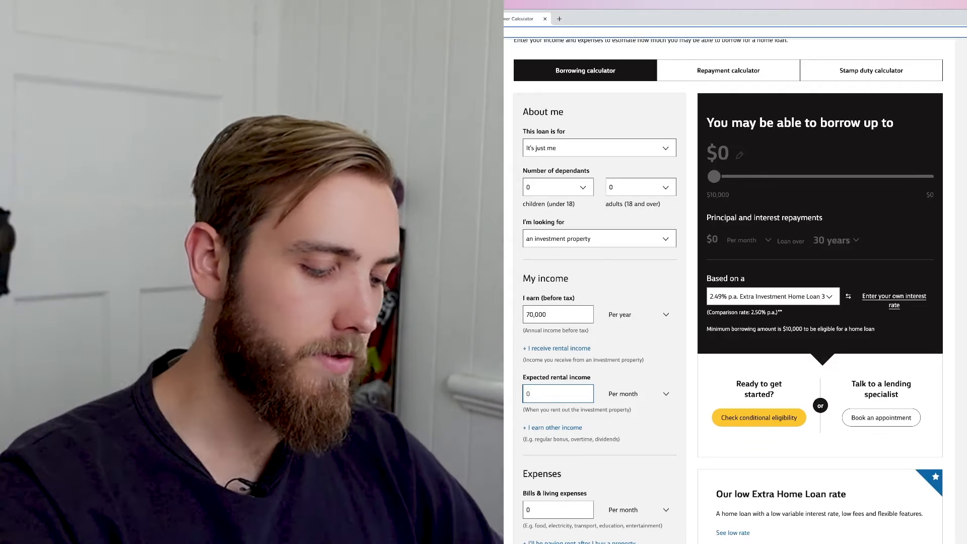
Enter $1,600 monthly rental income and $2,500 monthly bills and living expenses
type("1600")
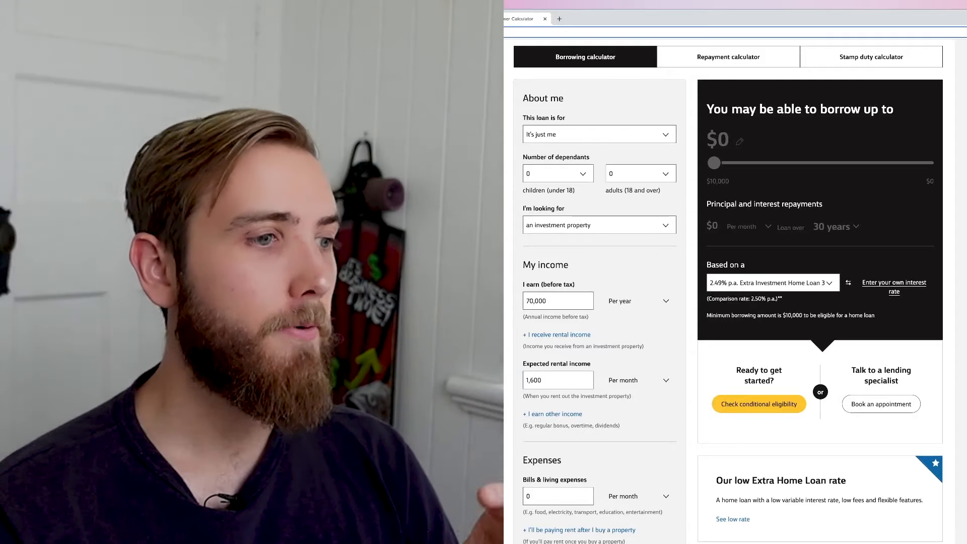
scroll("down", 3)
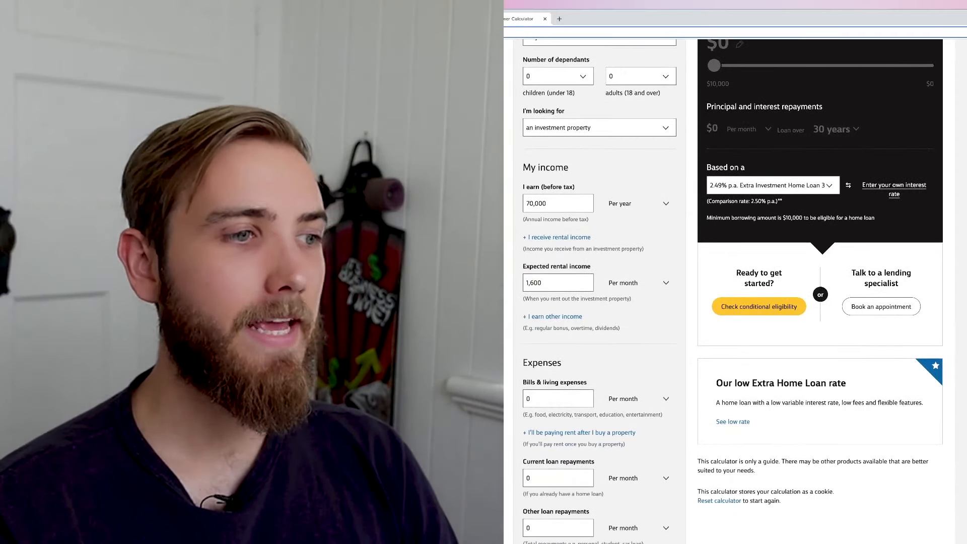
left_click(557, 398)
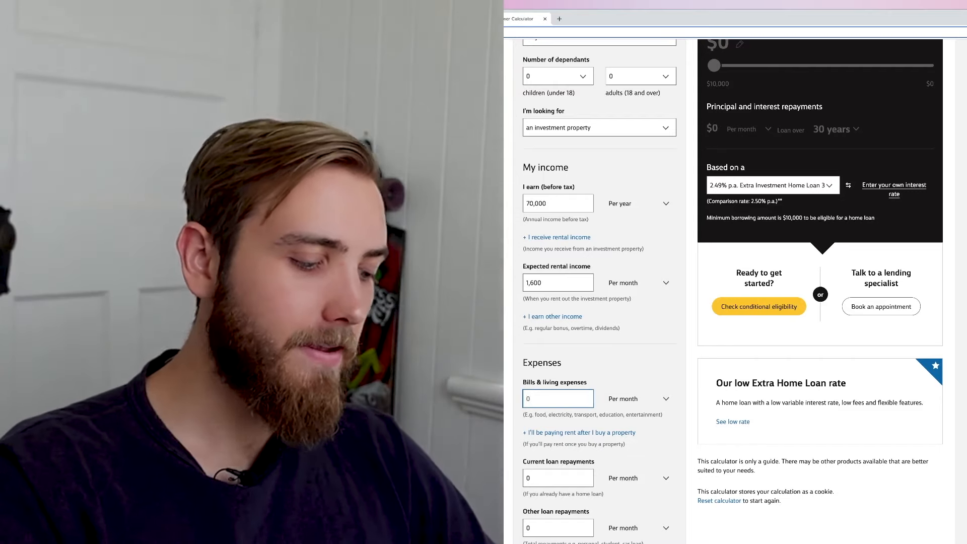
type("2,500")
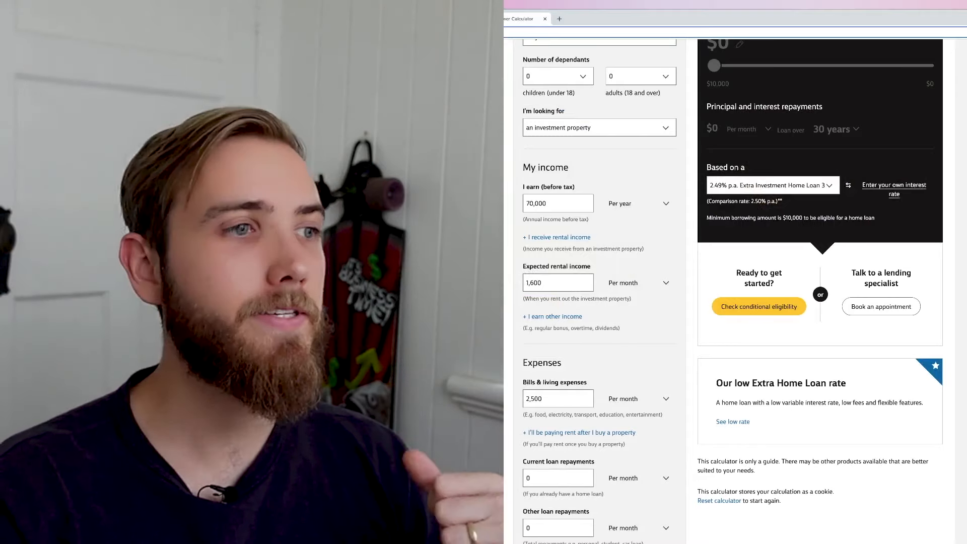
scroll("down", 3)
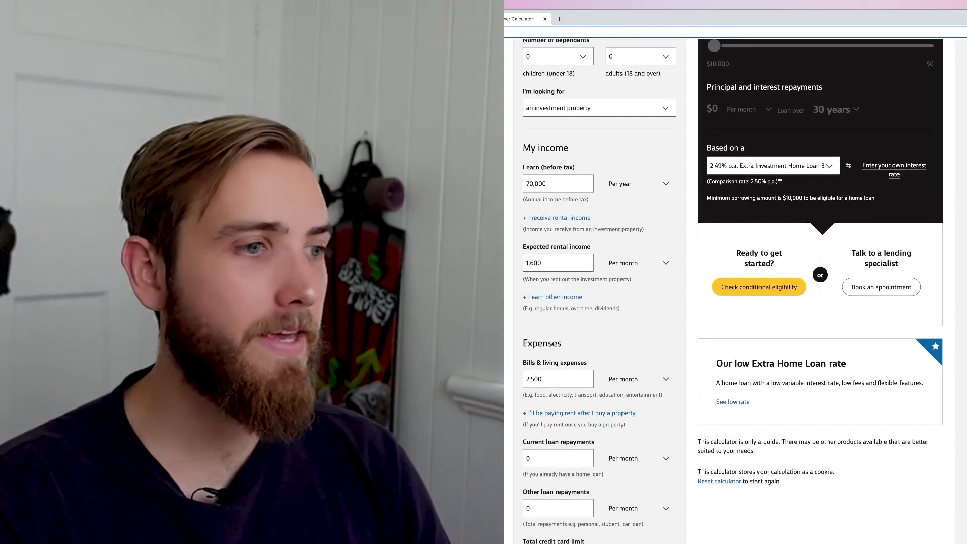
scroll("down", 3)
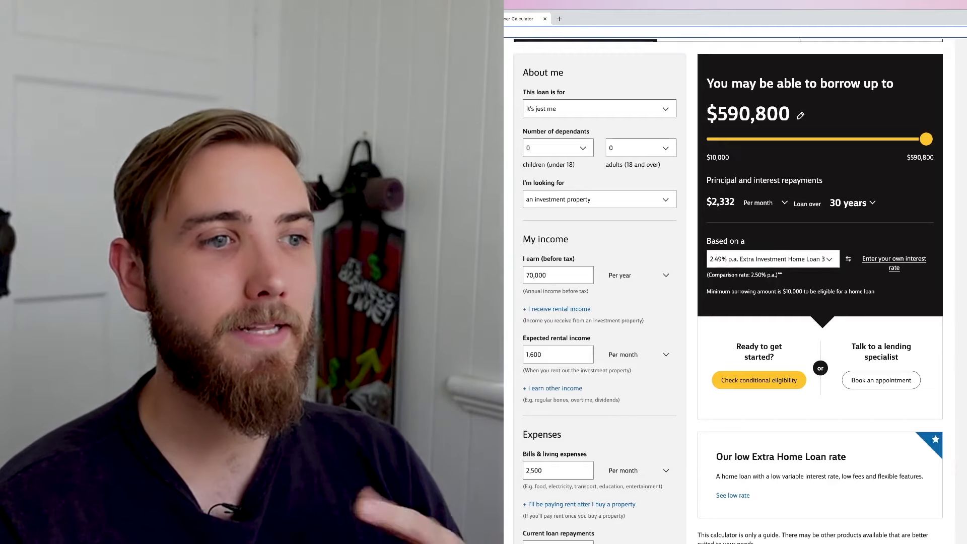
Scroll up to view the $590,800 borrowing estimate
scroll("up", 3)
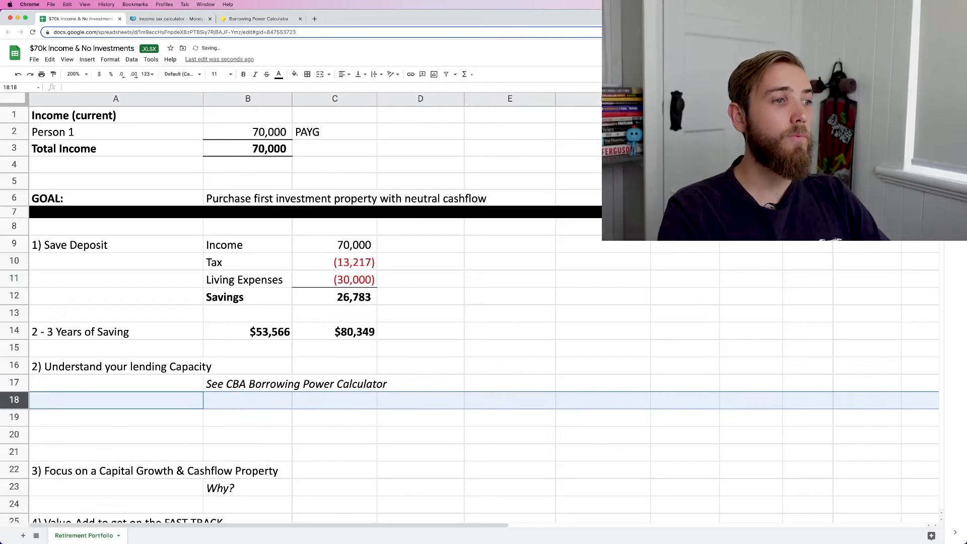
Enter Borrow $490,000, Deposit $60,000 and Purchase Price $550,000 rows from B19
left_click(248, 418)
type("Borrow")
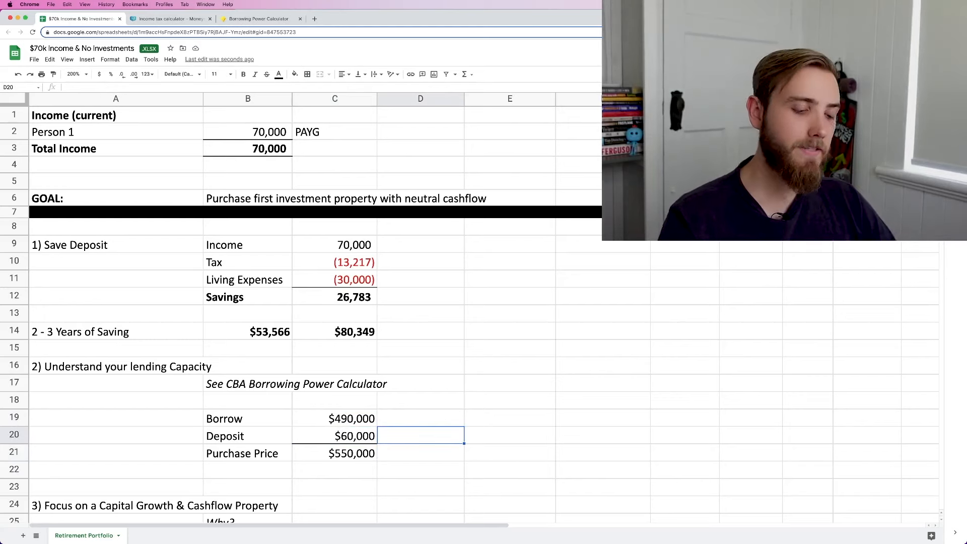
type("=C20")
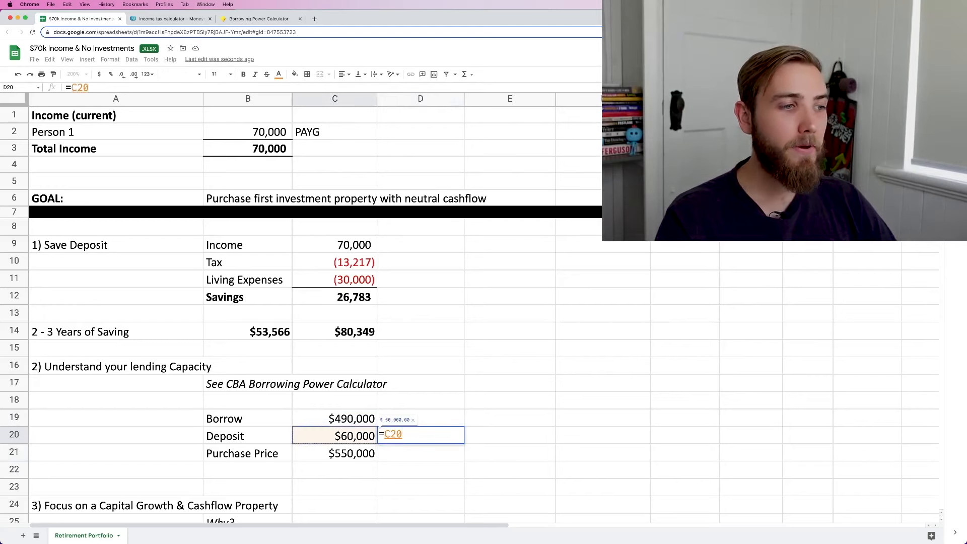
Show the deposit as 10.91% of price and insert an LMI row above Purchase Price
type("/")
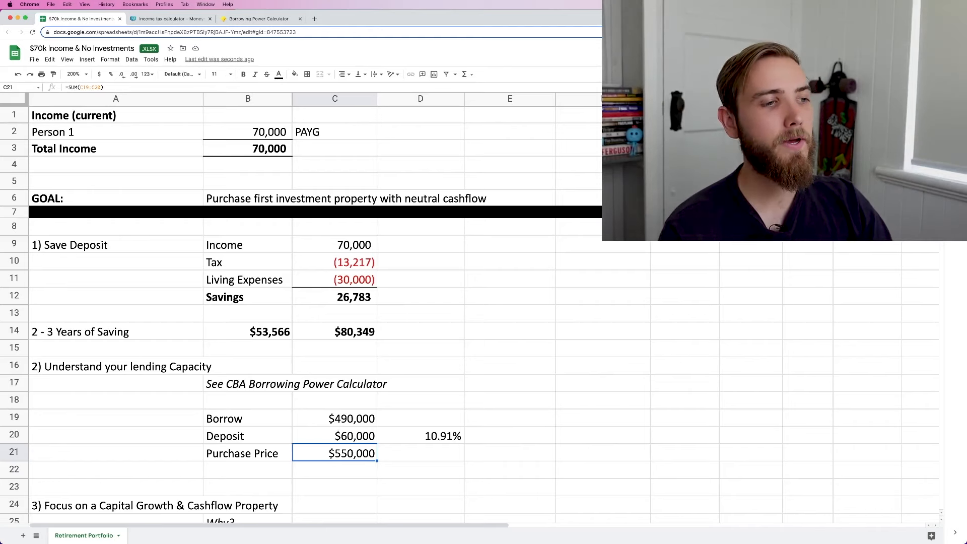
left_click(14, 453)
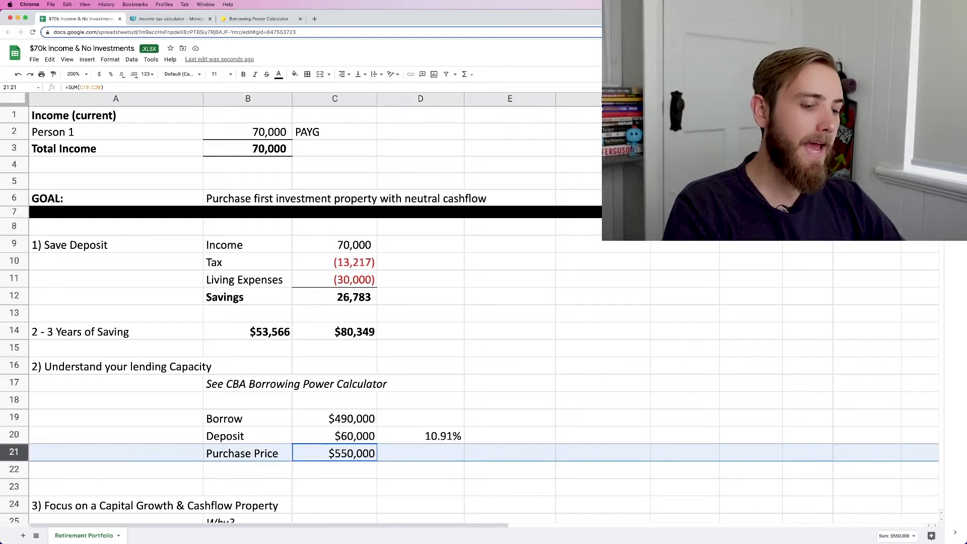
type("LMI")
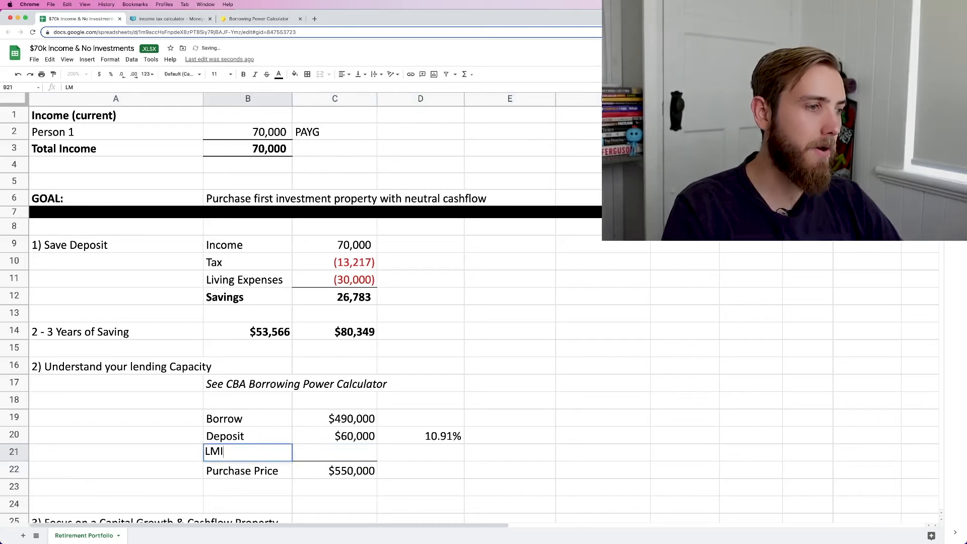
Enter $10,000 LMI in C21 and delete the scratch $300,000 deposit calculation
type("10000")
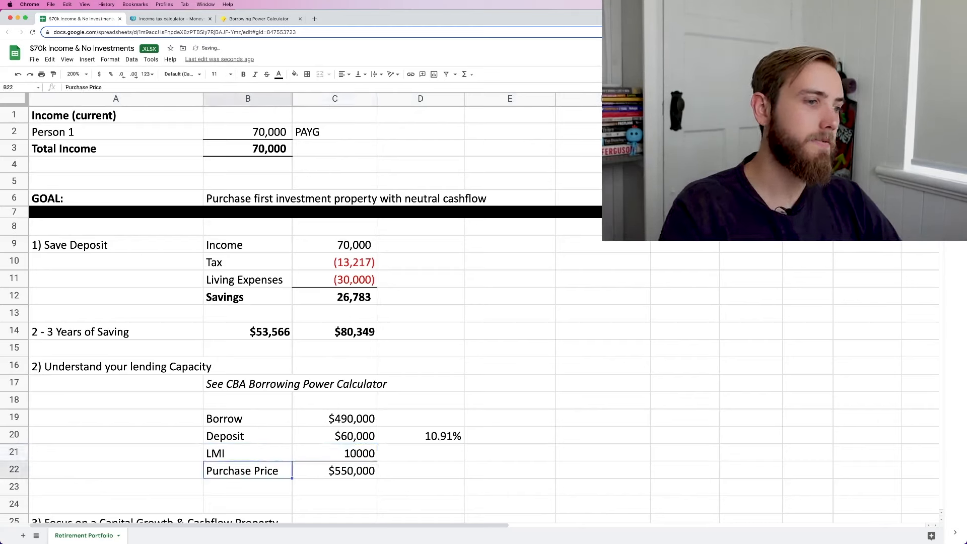
left_click(335, 453)
type("=60000/0.2")
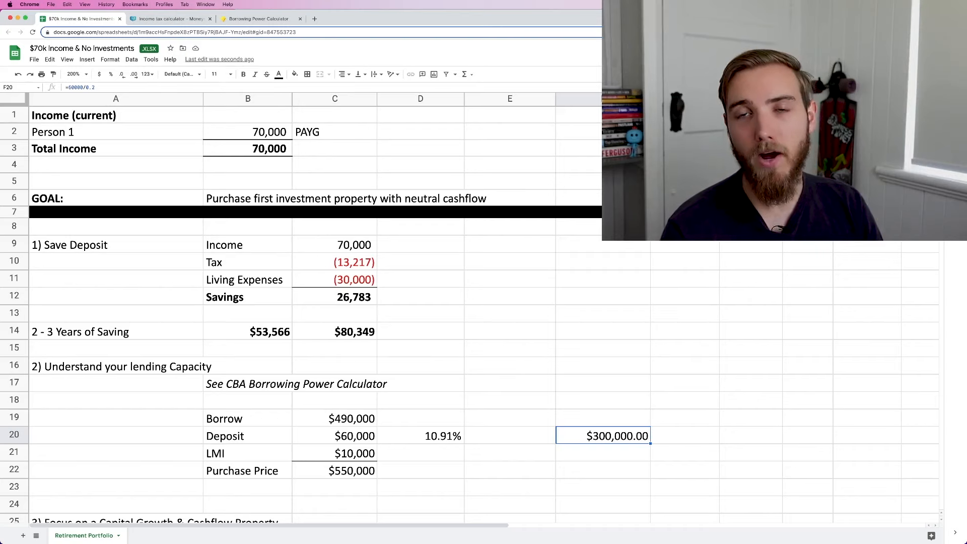
key("Delete")
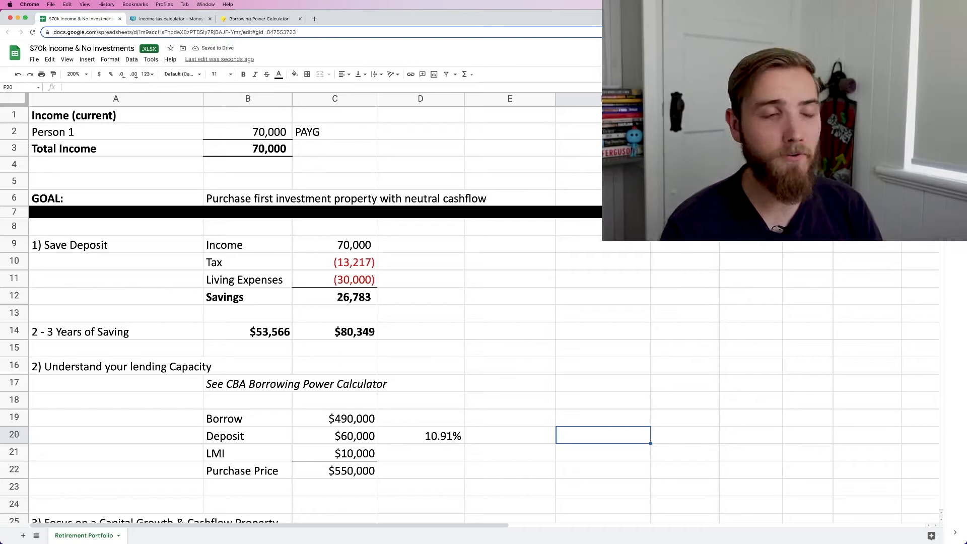
Scroll down to step 3, 'Focus on a Capital Growth & Cashflow Property'
scroll("down", 3)
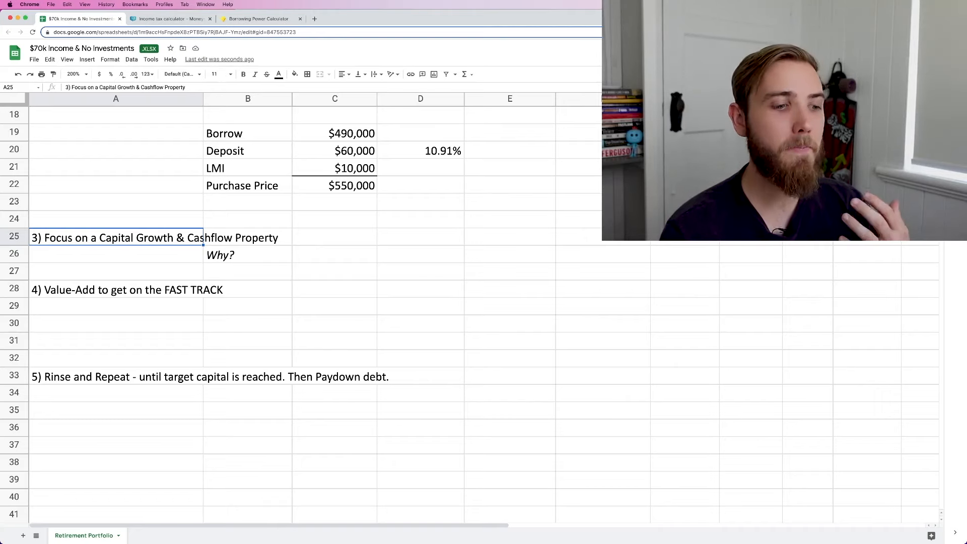
Check the Purchase Price formula and delete blank row 23 above the capital growth section
left_click(335, 185)
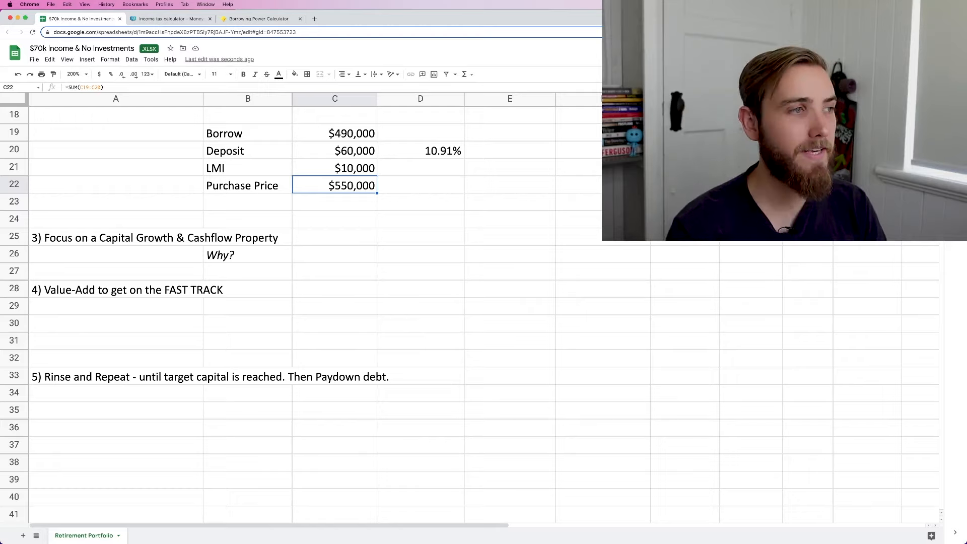
left_click(248, 220)
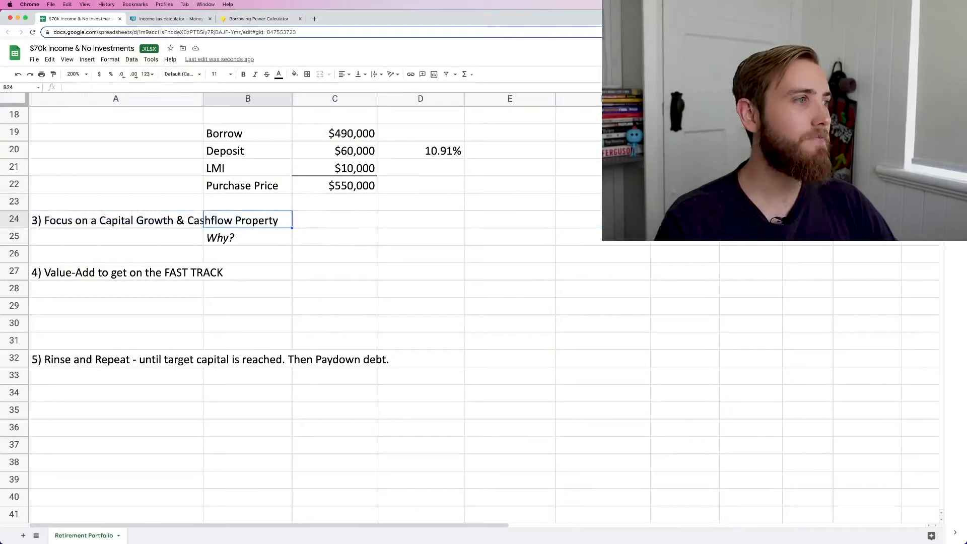
left_click(116, 221)
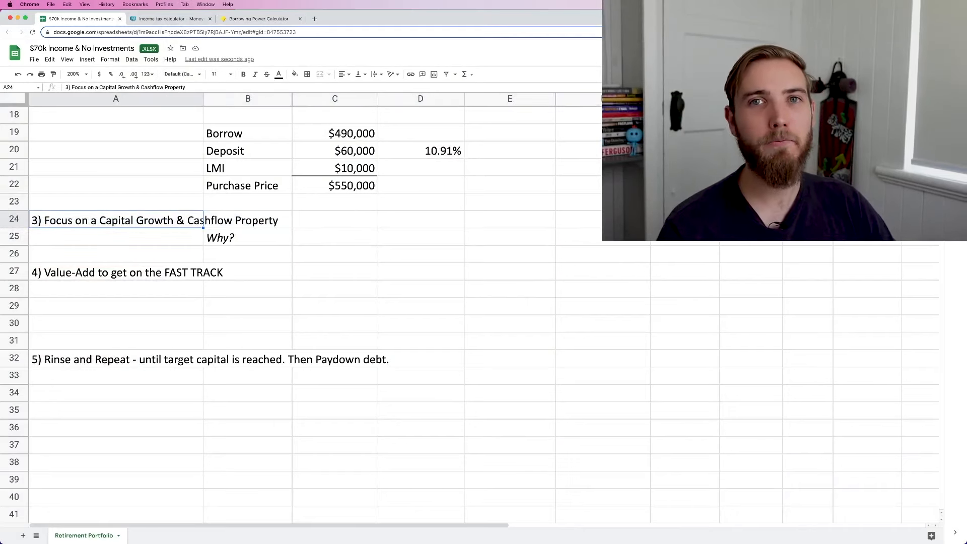